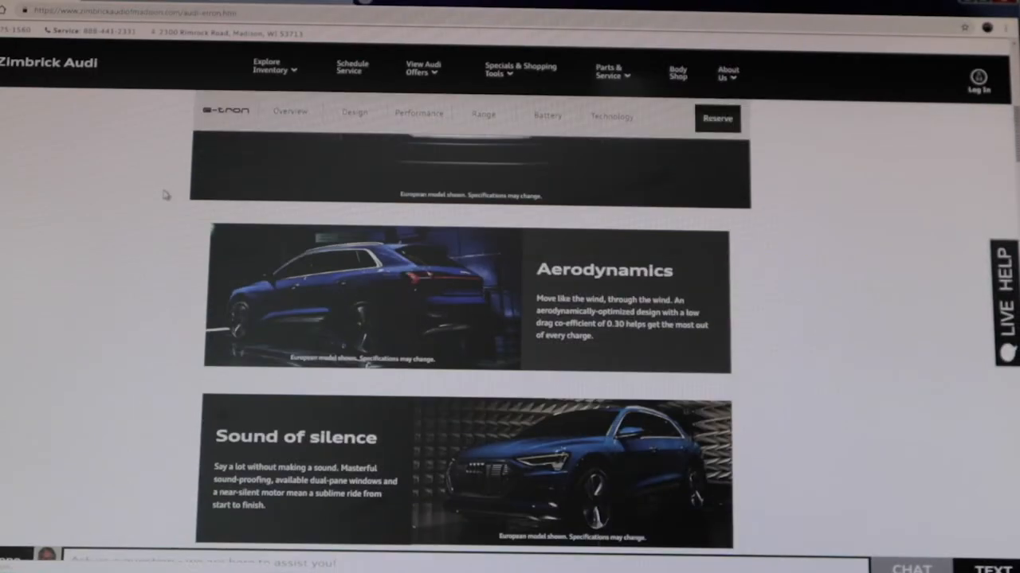
{"action": "scroll", "scroll_direction": "down", "scroll_amount": 3}
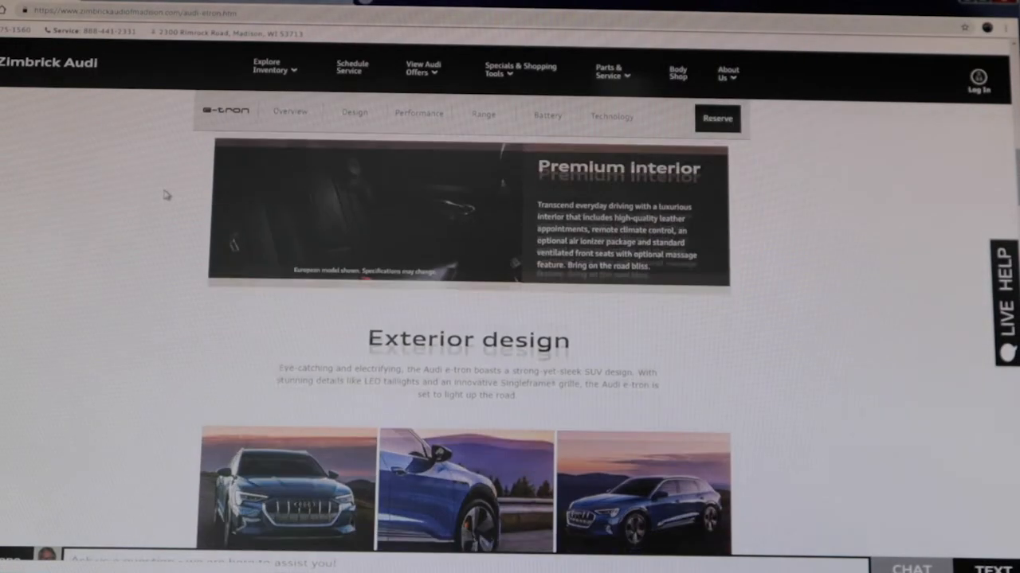
{"action": "scroll", "scroll_direction": "down", "scroll_amount": 3}
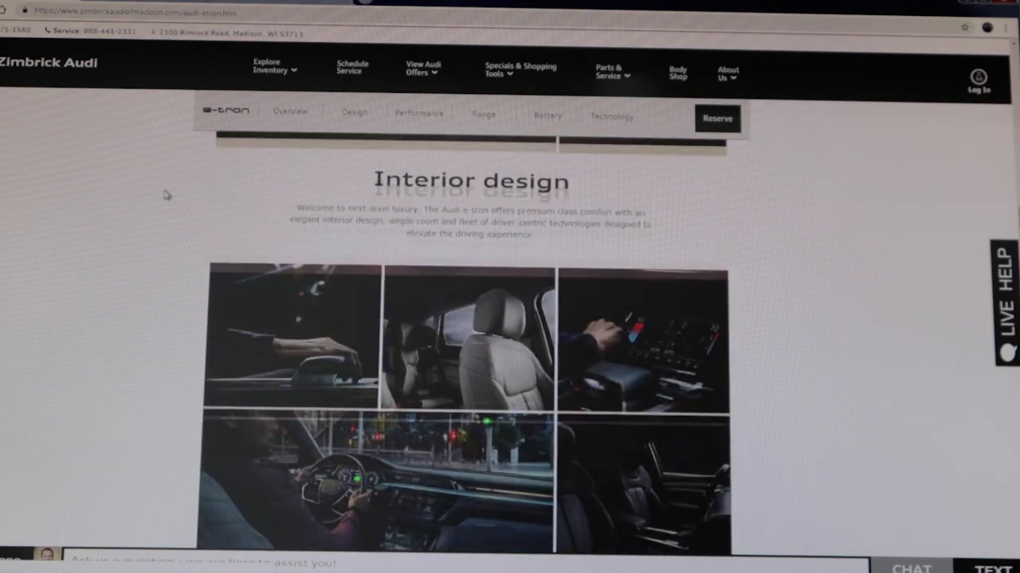
{"action": "scroll", "scroll_direction": "down", "scroll_amount": 3}
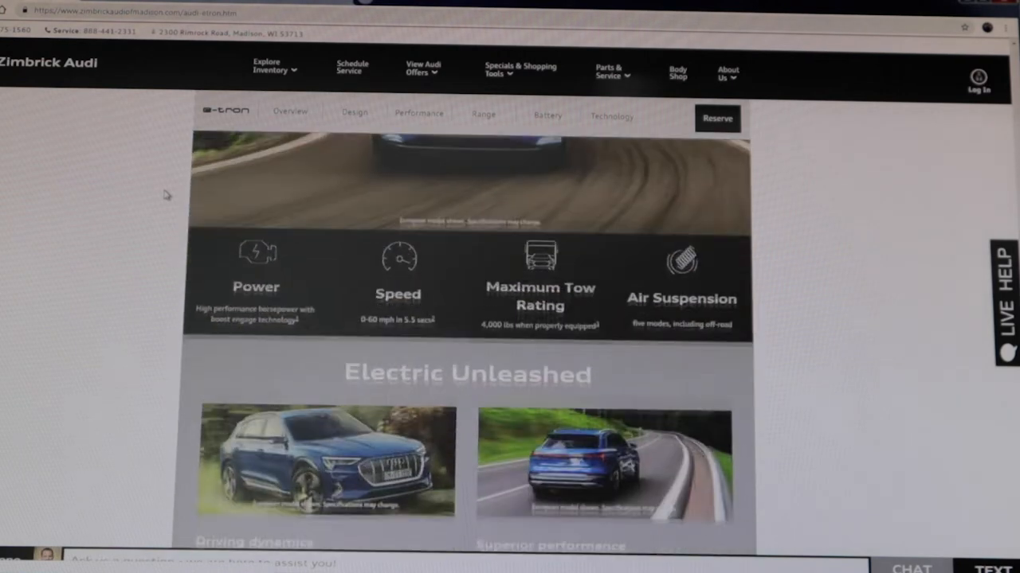
{"action": "scroll", "scroll_direction": "down", "scroll_amount": 3}
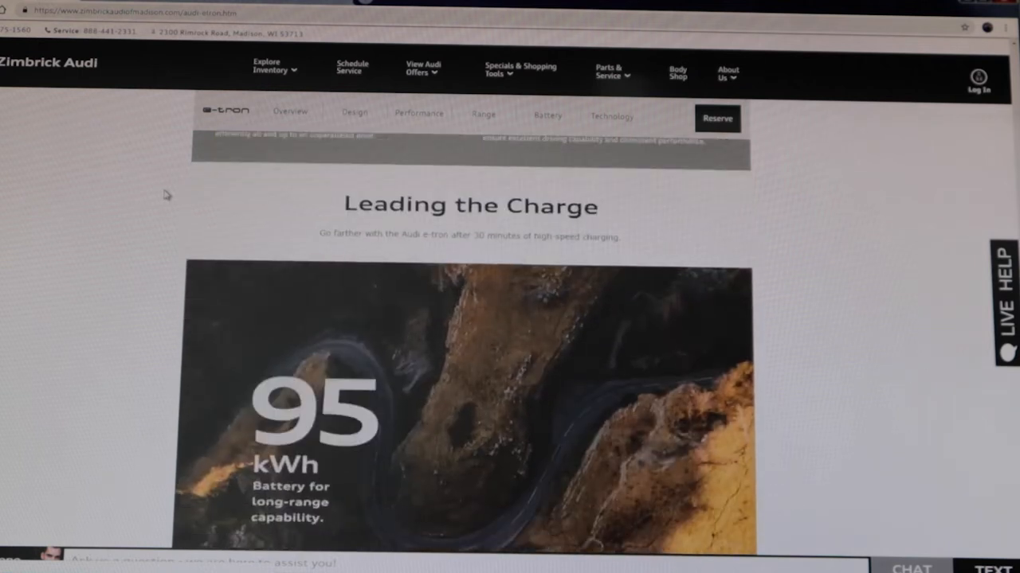
{"action": "scroll", "scroll_direction": "down", "scroll_amount": 3}
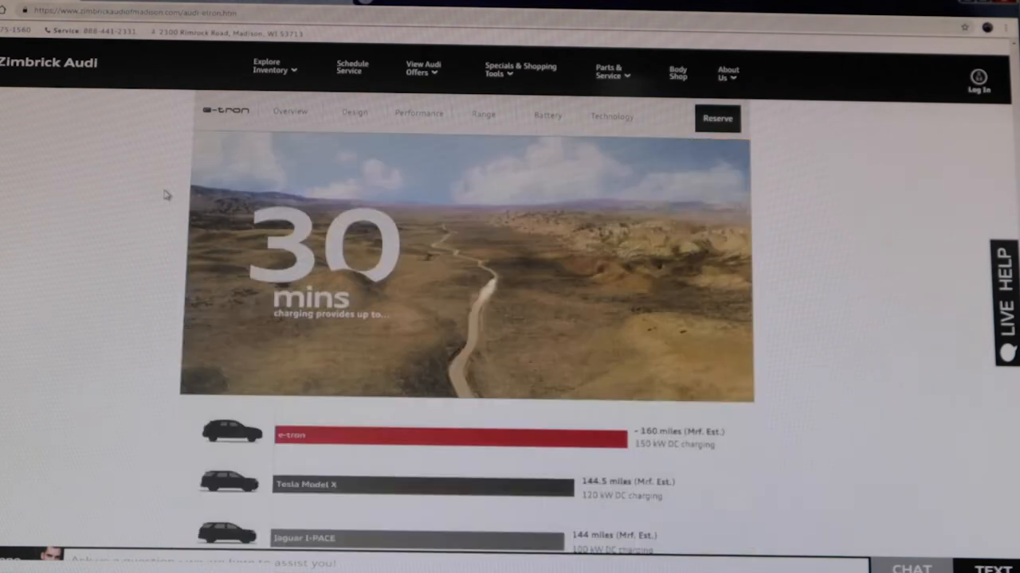
{"action": "scroll", "scroll_direction": "down", "scroll_amount": 3}
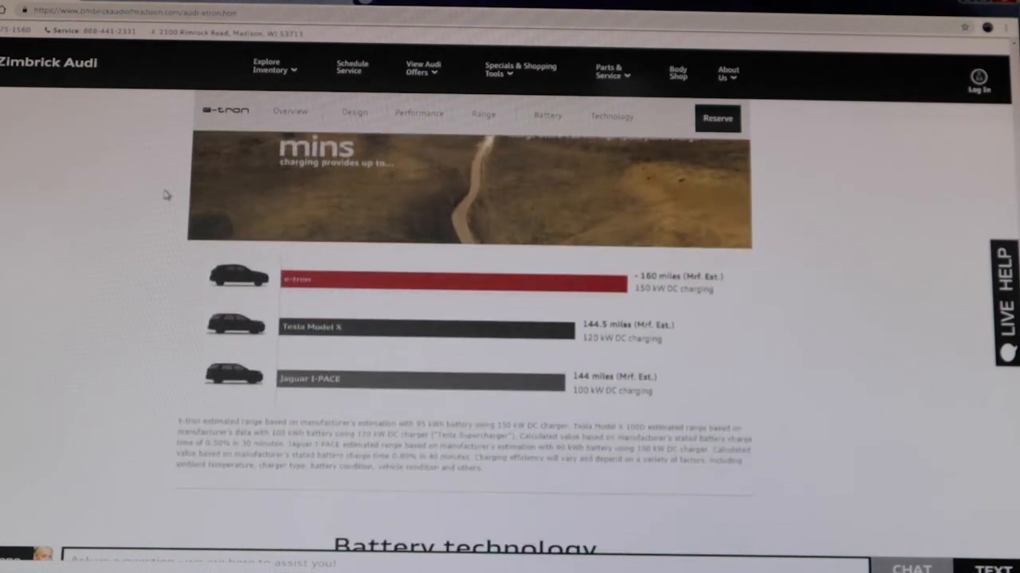